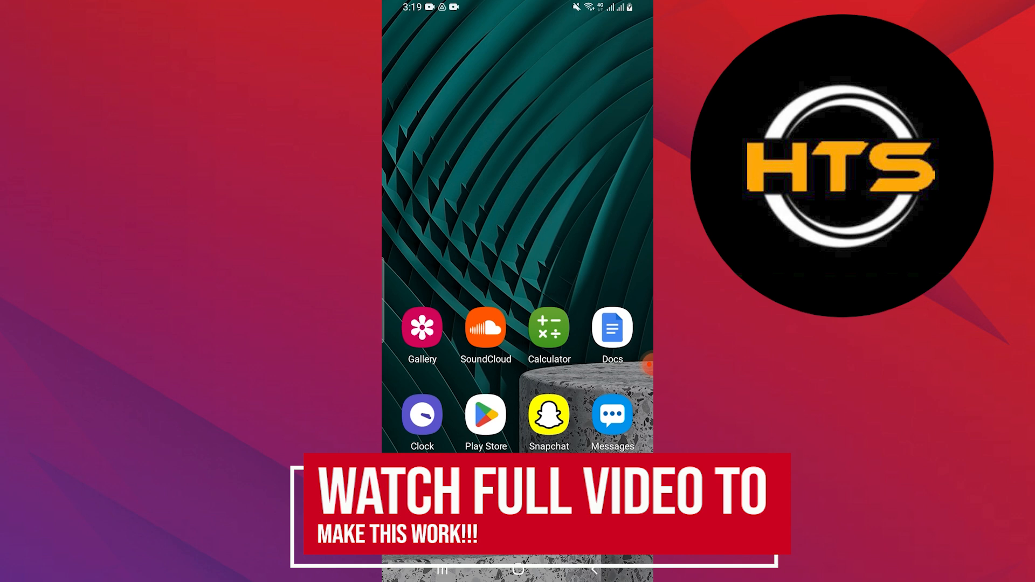
Launch Lazada from the app drawer's last page and return to its shopping home feed.
scroll("up", 3)
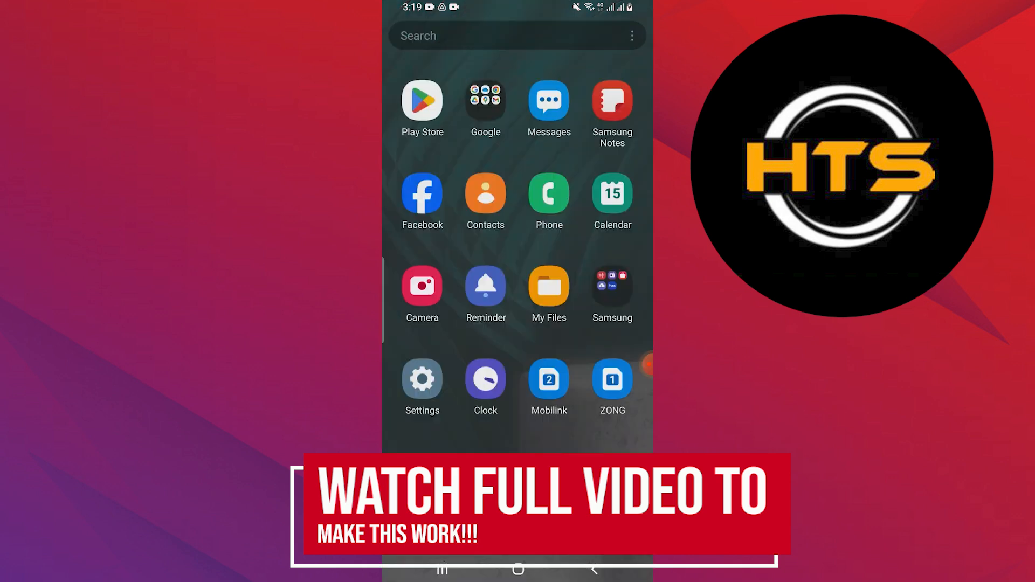
scroll("left", 3)
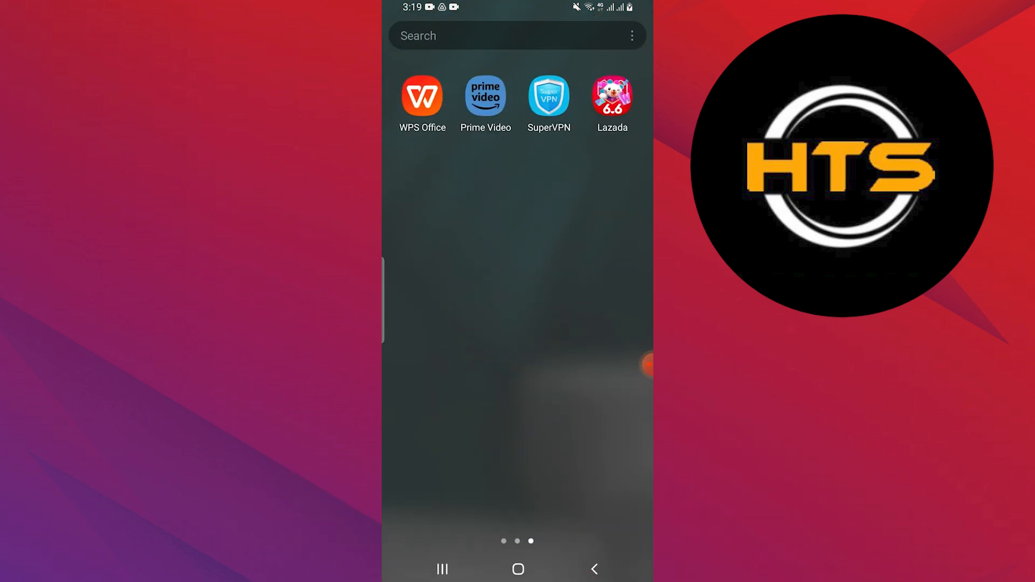
left_click(611, 96)
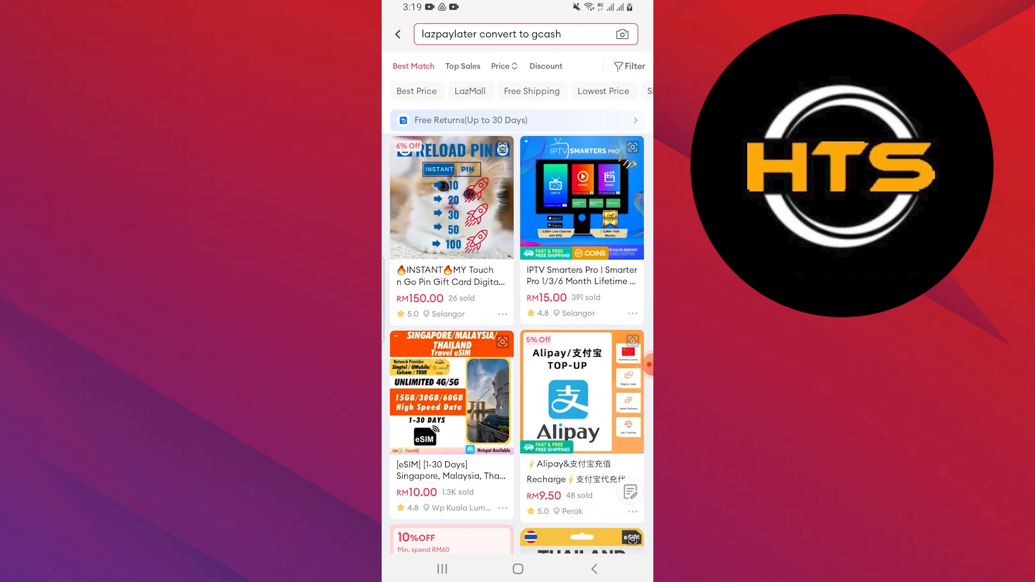
left_click(398, 33)
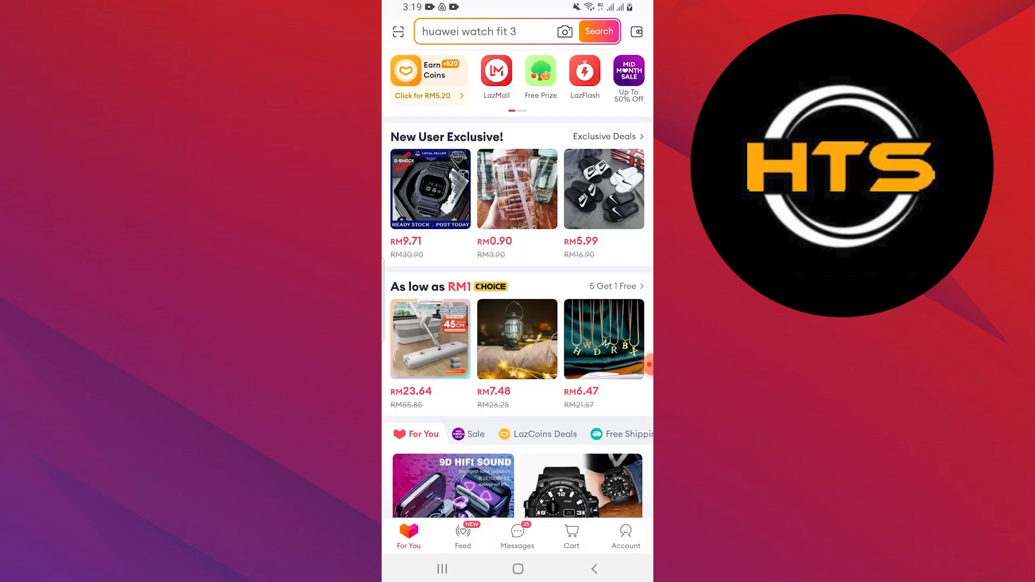
Open the Account page and Lazada Wallet, scrolling through balance and payment services.
left_click(625, 536)
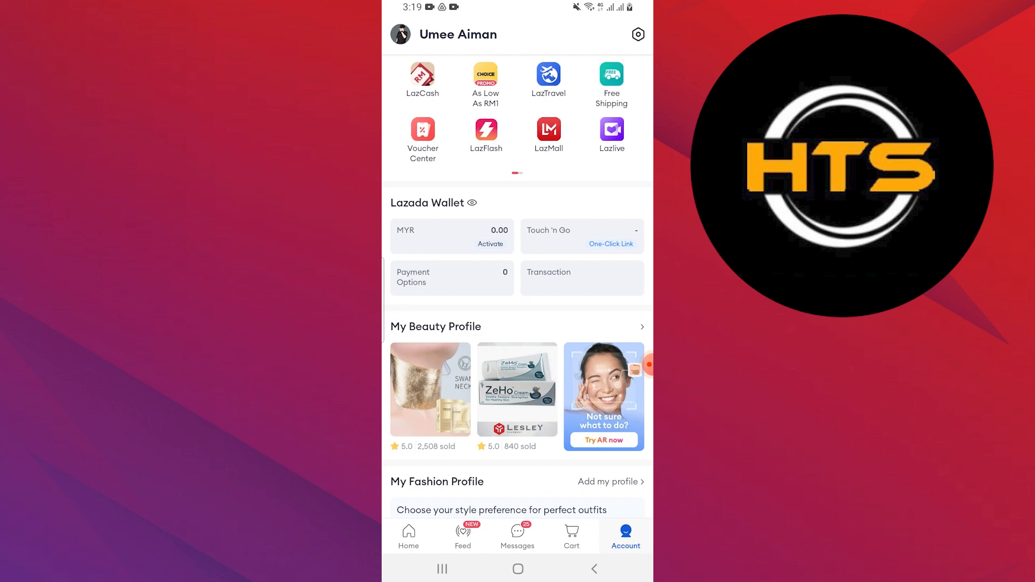
scroll("down", 3)
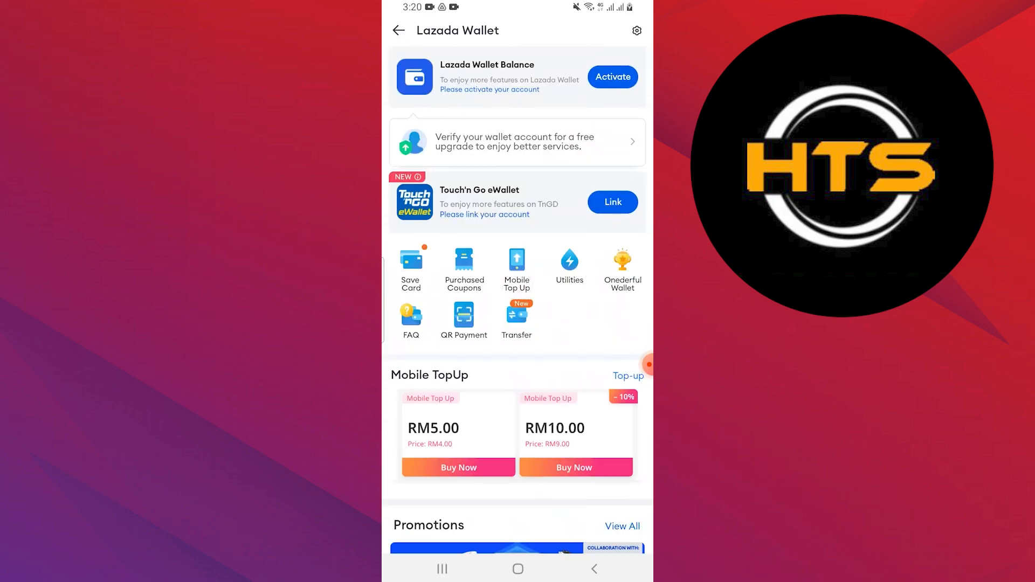
scroll("up", 3)
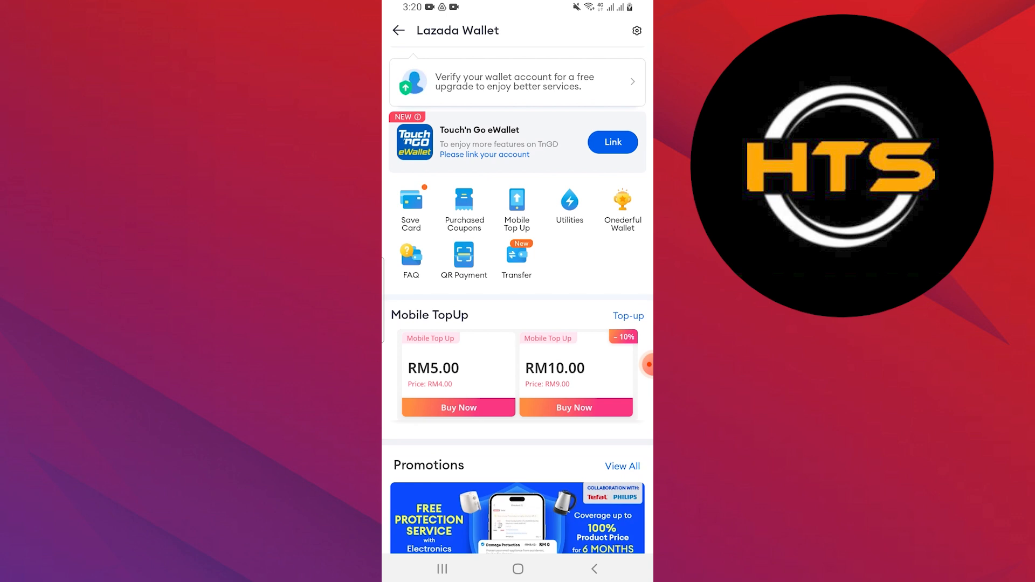
scroll("down", 3)
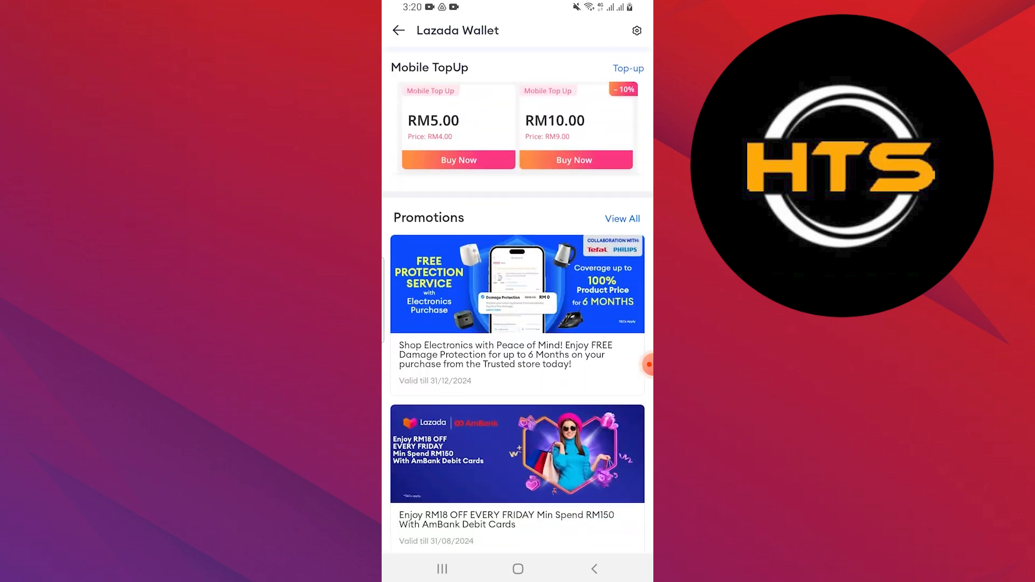
scroll("up", 3)
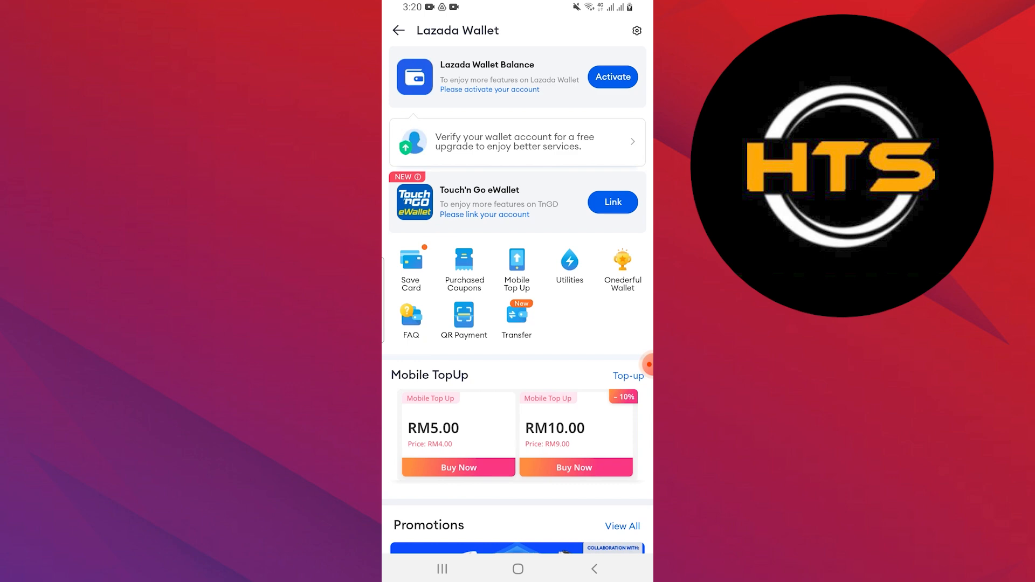
Activate the Lazada Wallet Balance to reach the mobile number entry form.
left_click(610, 76)
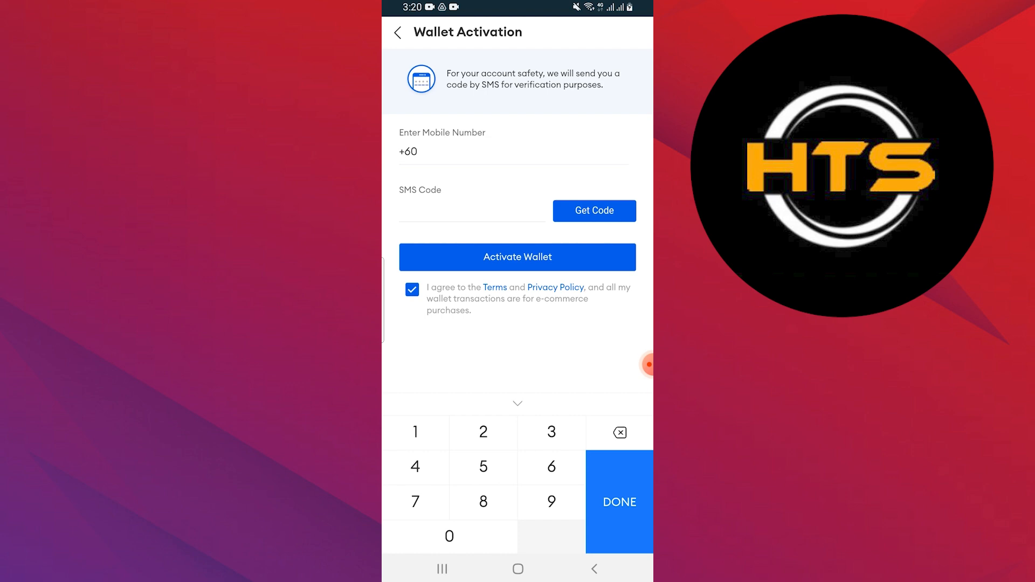